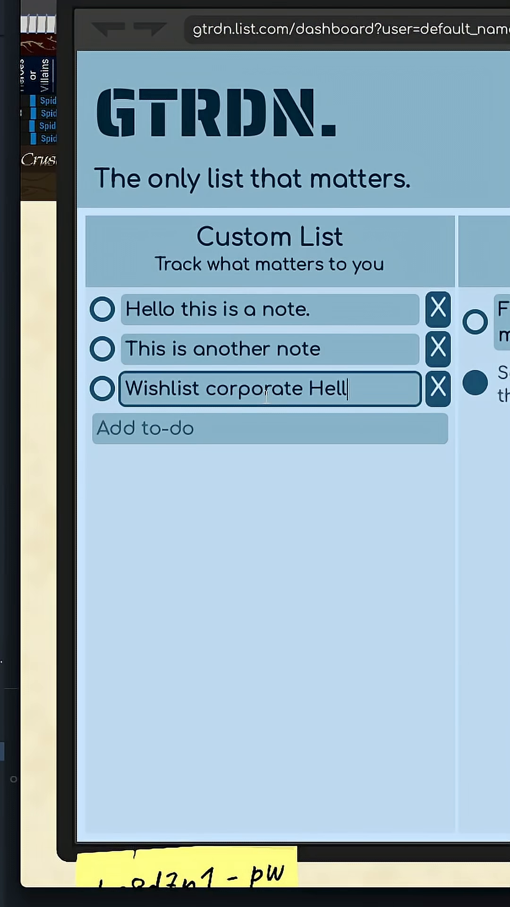
Step: Check off 'Wishlist corporate Hell' and start a new to-do reading 'Try the p... Hell'
left_click(102, 388)
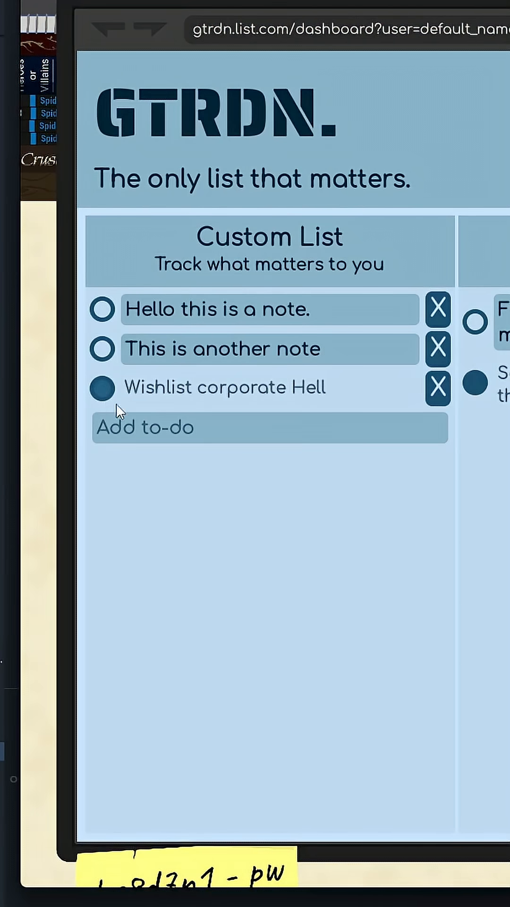
type("Try the p")
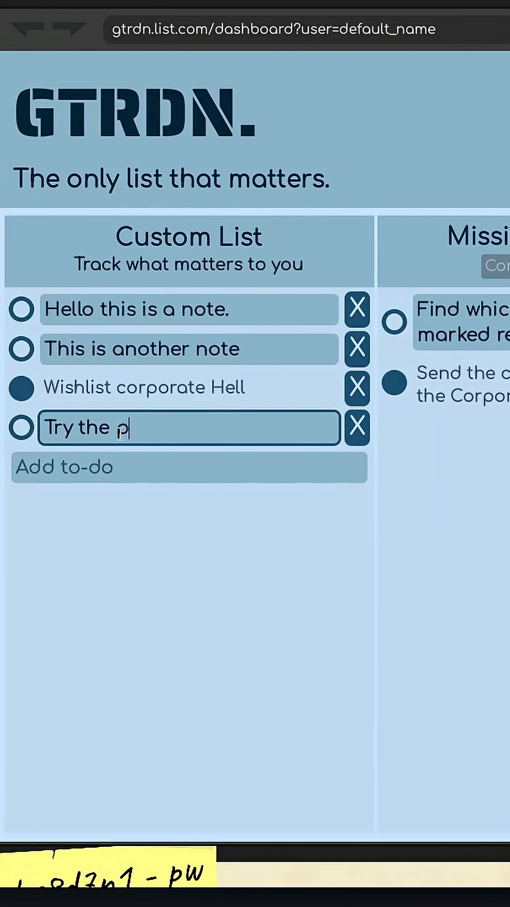
scroll("right", 3)
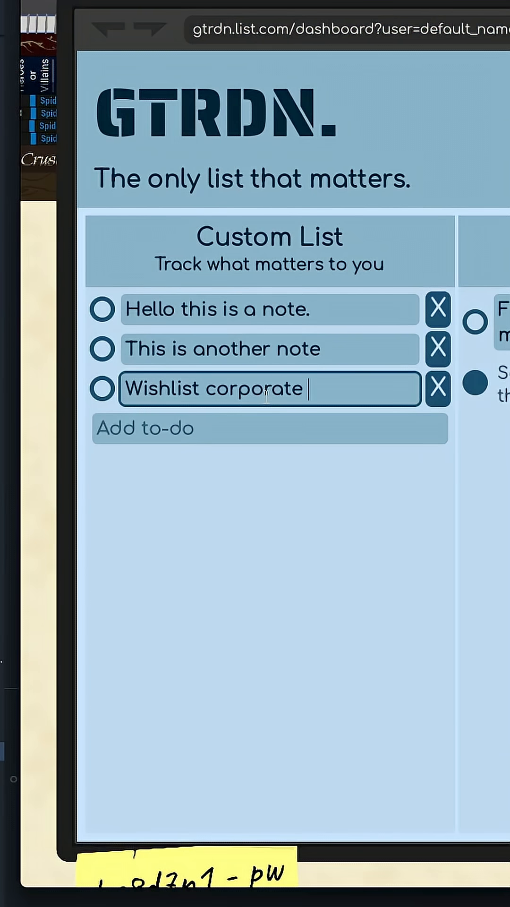
type("Hell")
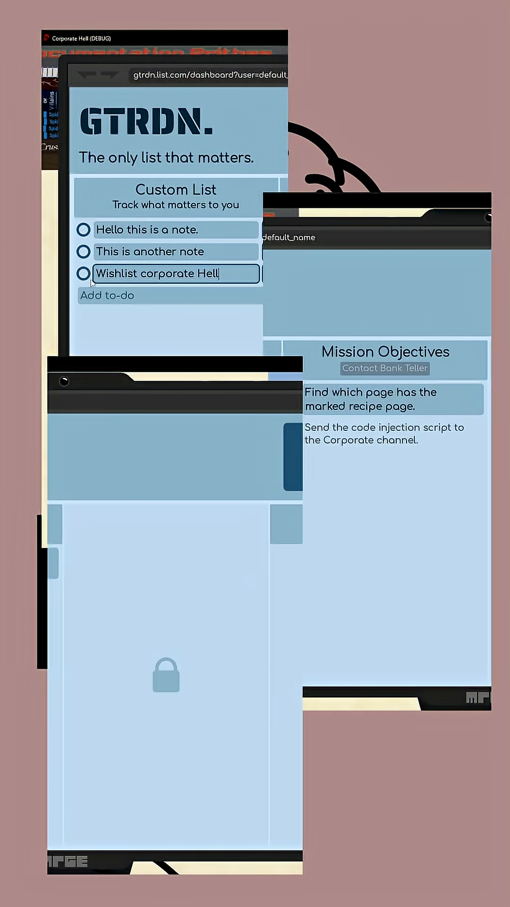